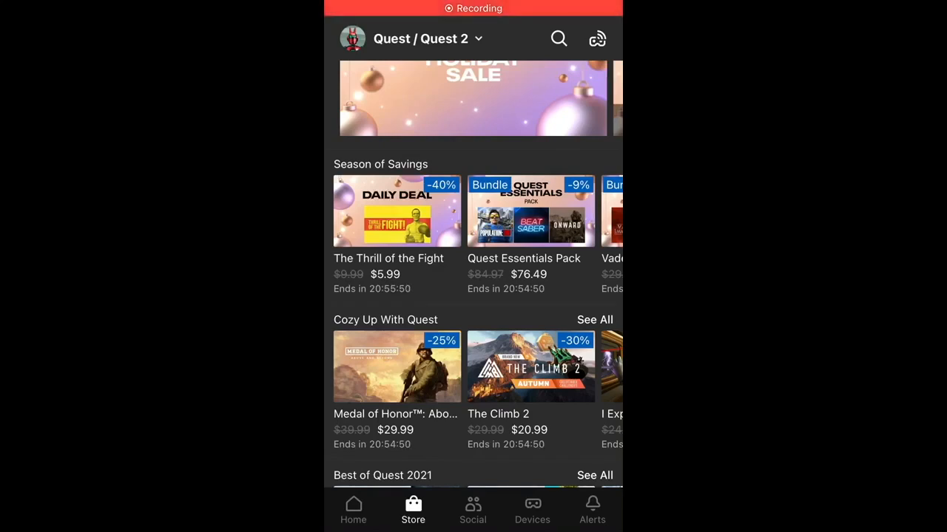
Step: Open the account side menu from the profile avatar on the Store screen
left_click(352, 39)
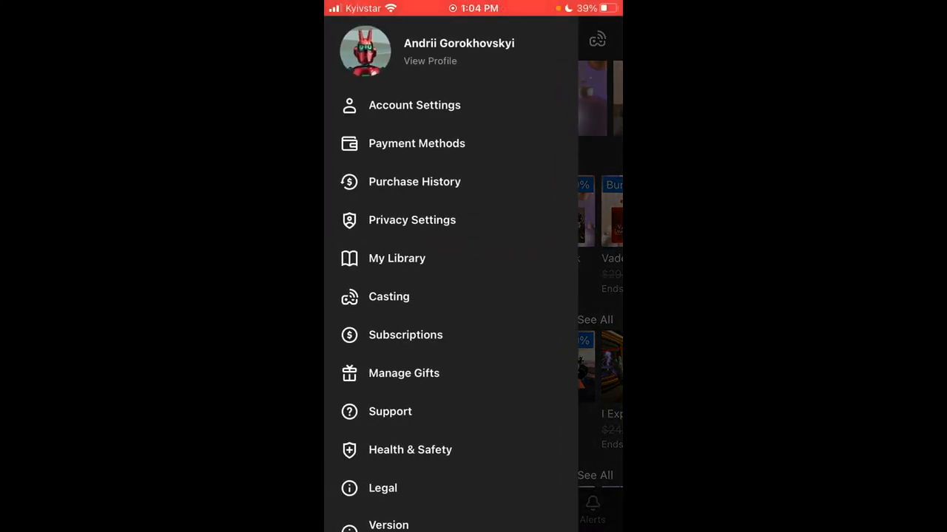
left_click(417, 143)
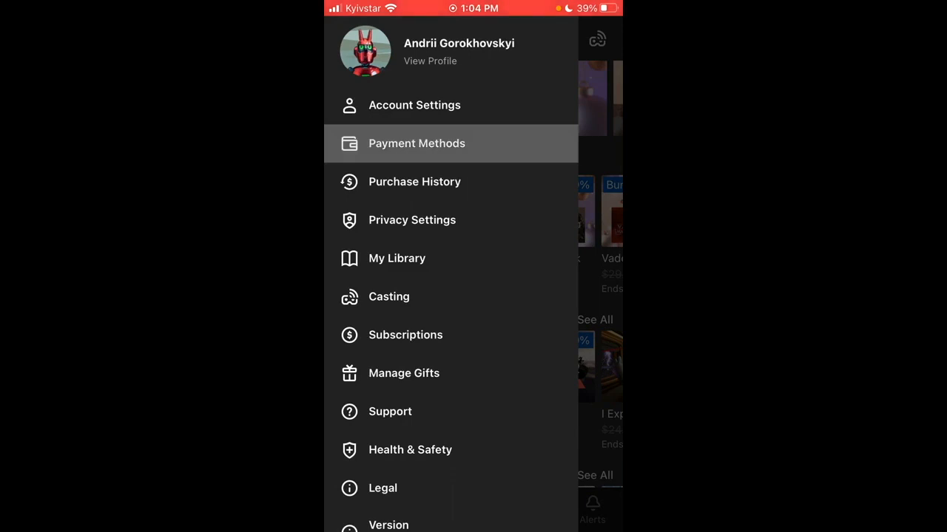
left_click(417, 144)
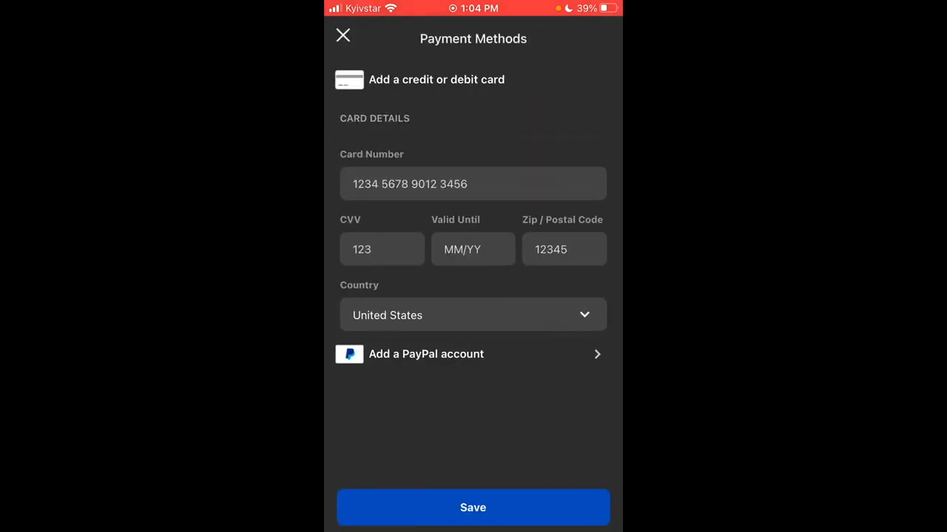
left_click(343, 36)
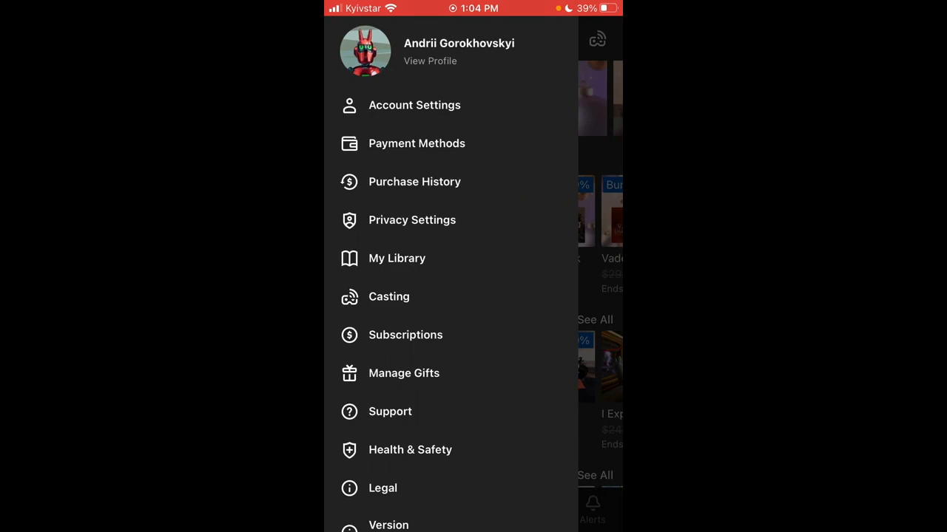